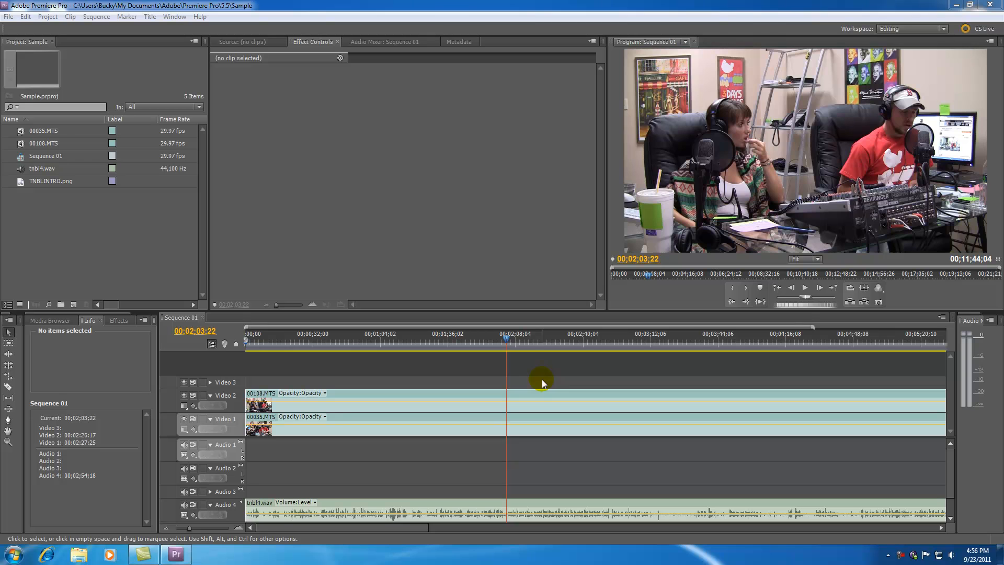
mouse_move(534, 370)
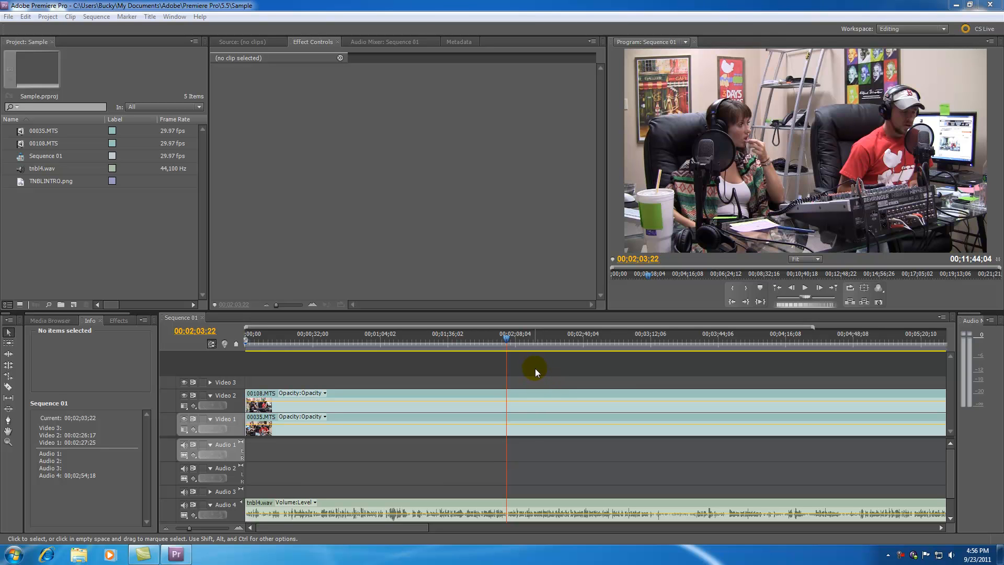
mouse_move(192, 530)
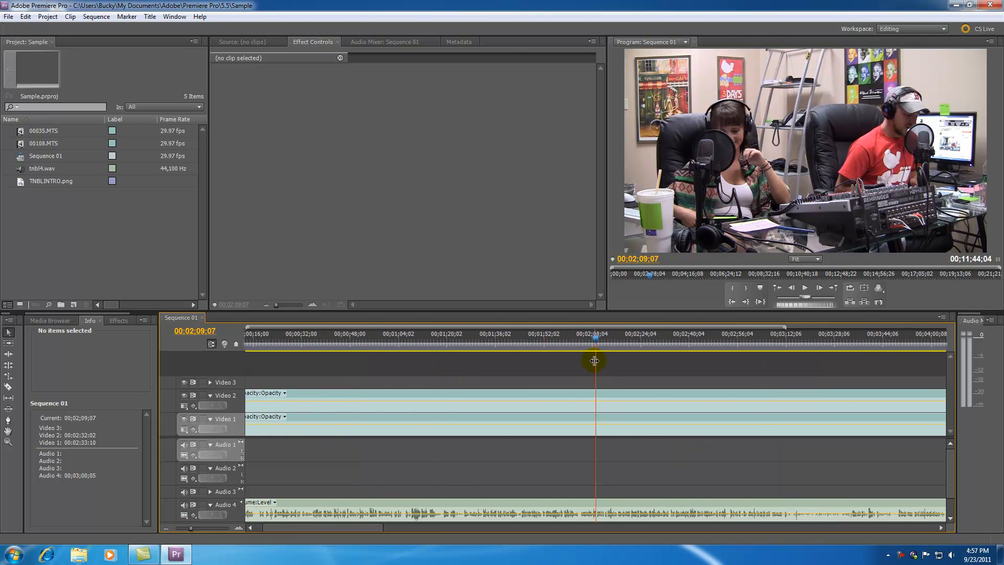
Scrub the playhead to 00;02;03;25, the intended end of the podcast edit
left_click_drag(594, 342, 578, 349)
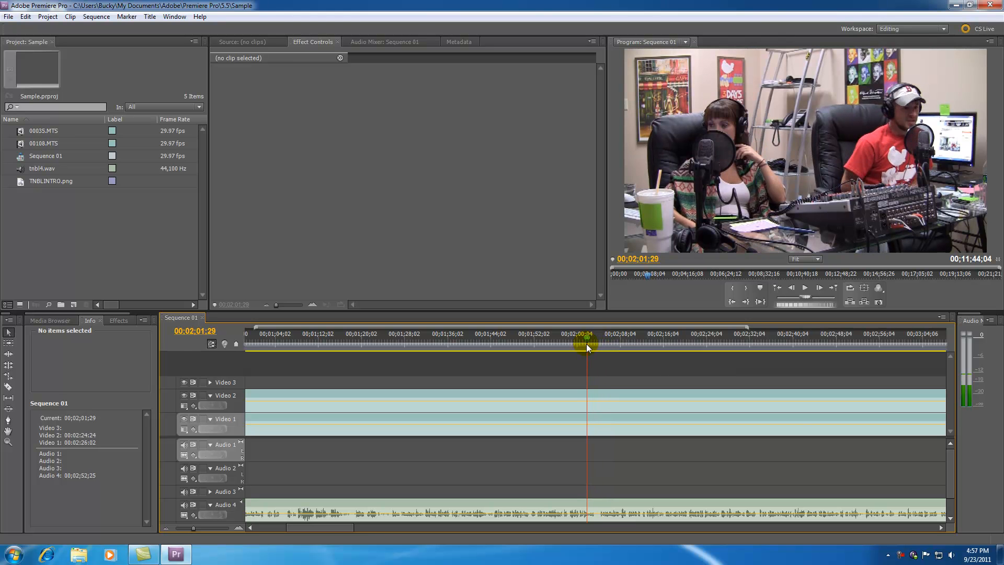
left_click_drag(586, 344, 595, 344)
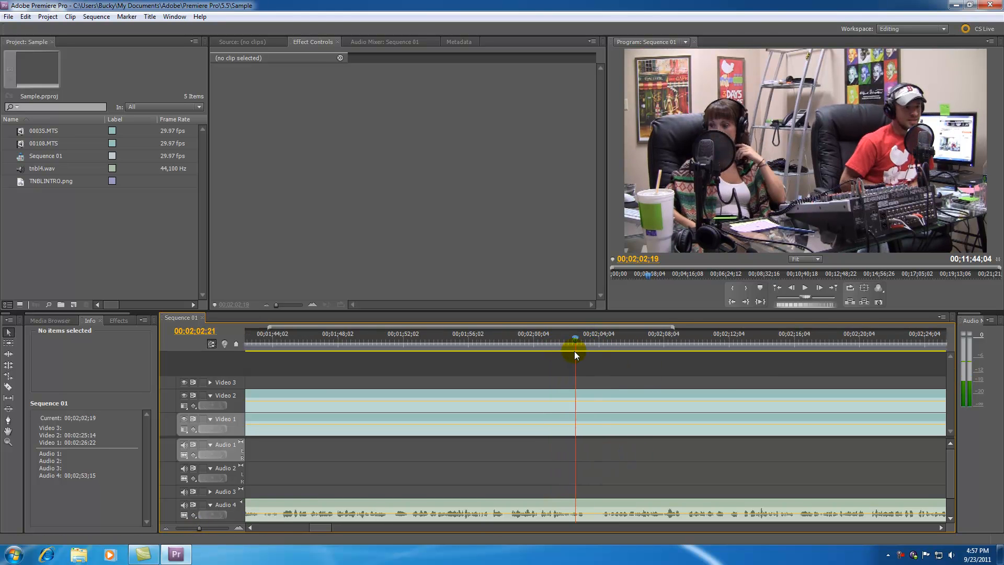
left_click_drag(574, 356, 595, 357)
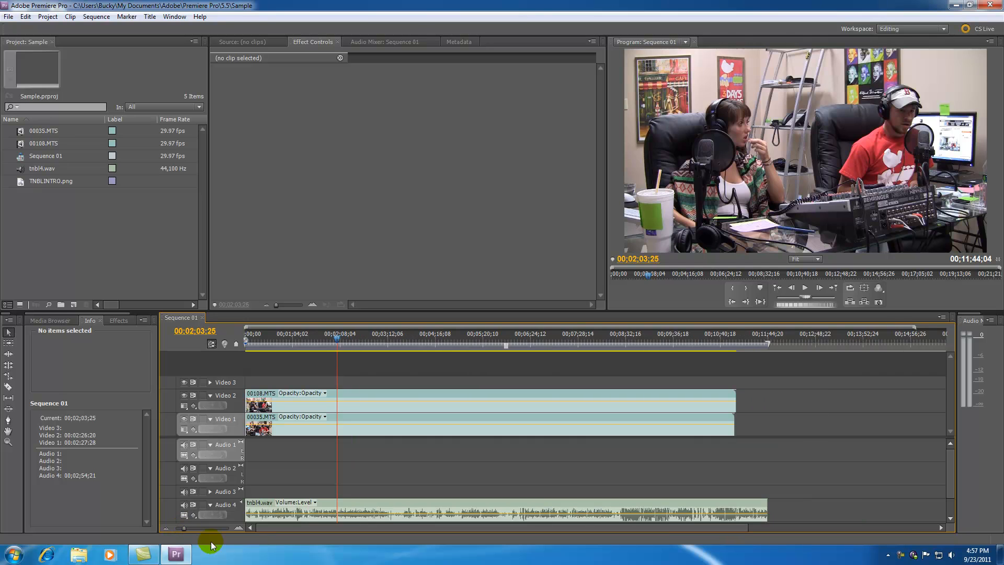
mouse_move(736, 396)
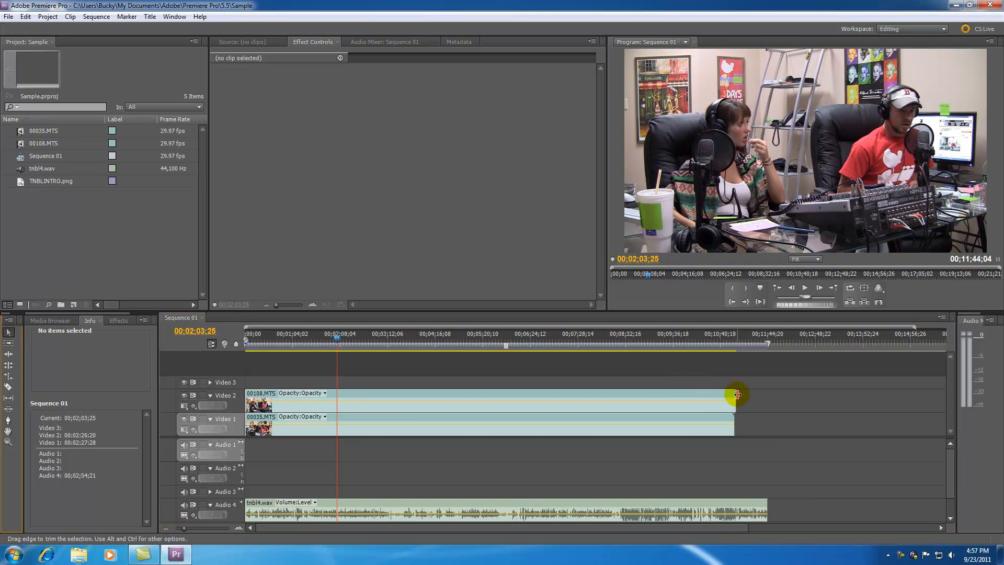
Drag the clip end edges back so Video 2, Video 1 and Audio 4 all end at 00;02;03;25
left_click_drag(735, 404, 408, 403)
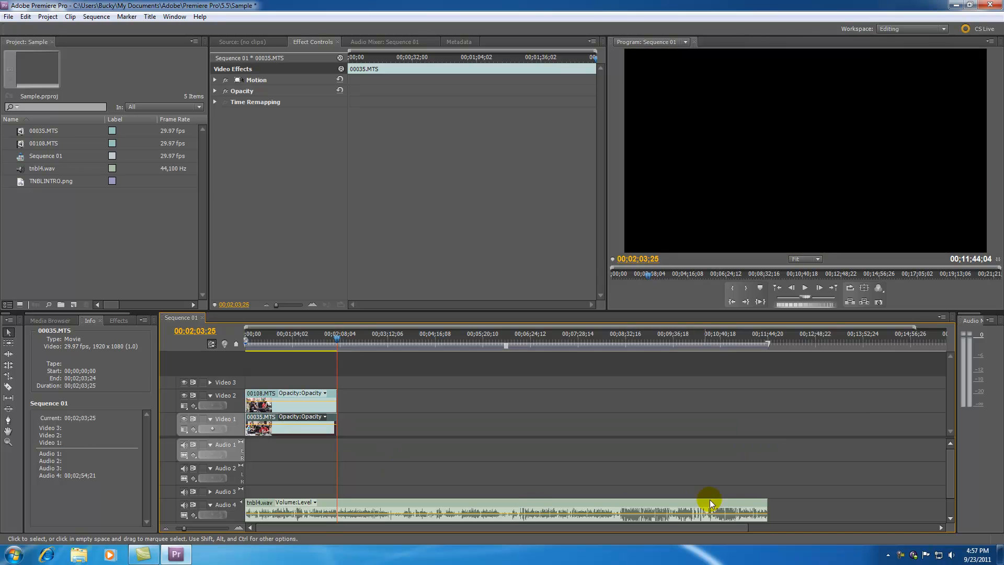
mouse_move(644, 476)
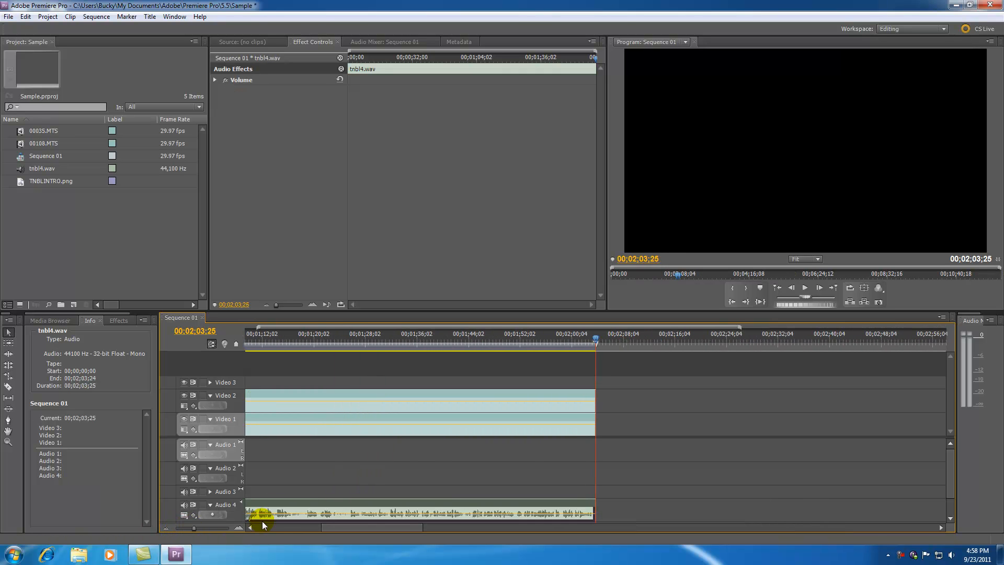
left_click(649, 395)
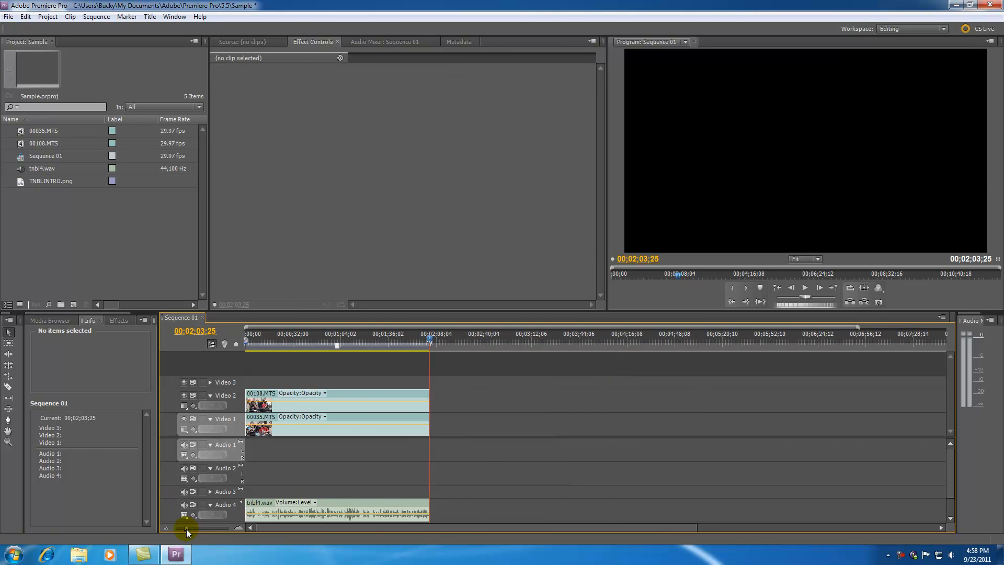
left_click(448, 341)
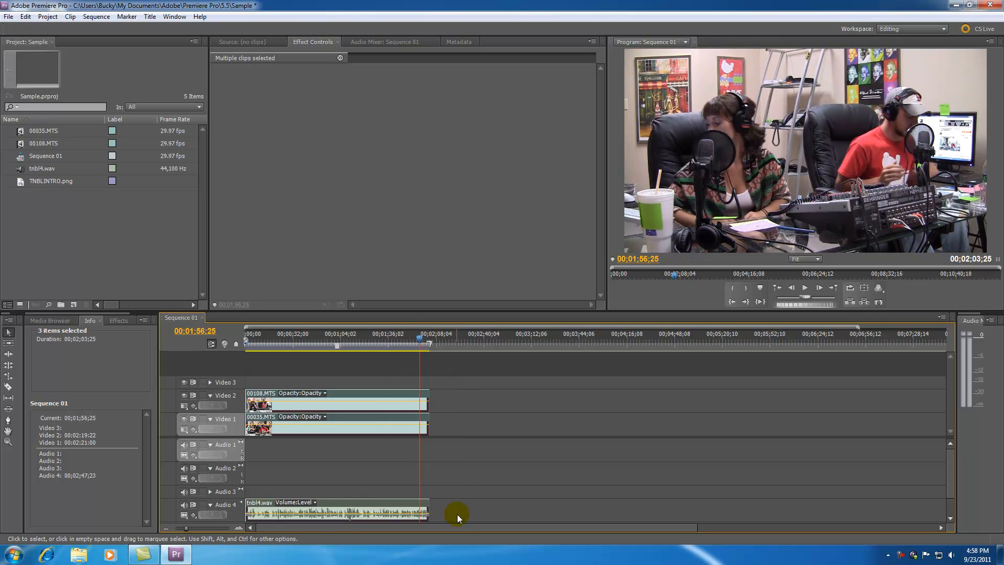
mouse_move(457, 491)
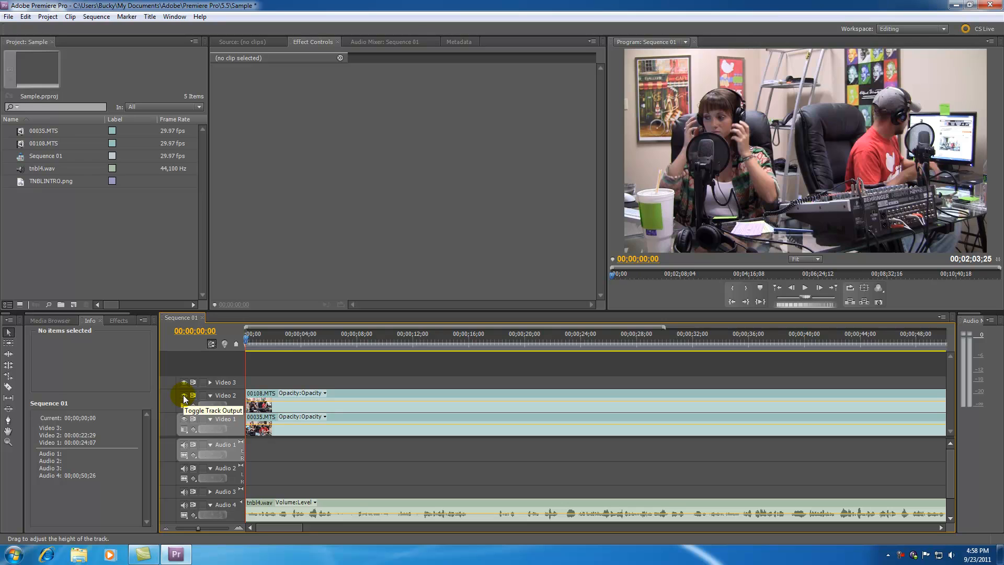
Toggle Video 2 off and on to compare angles, then select the 00108.MTS clip
left_click(184, 396)
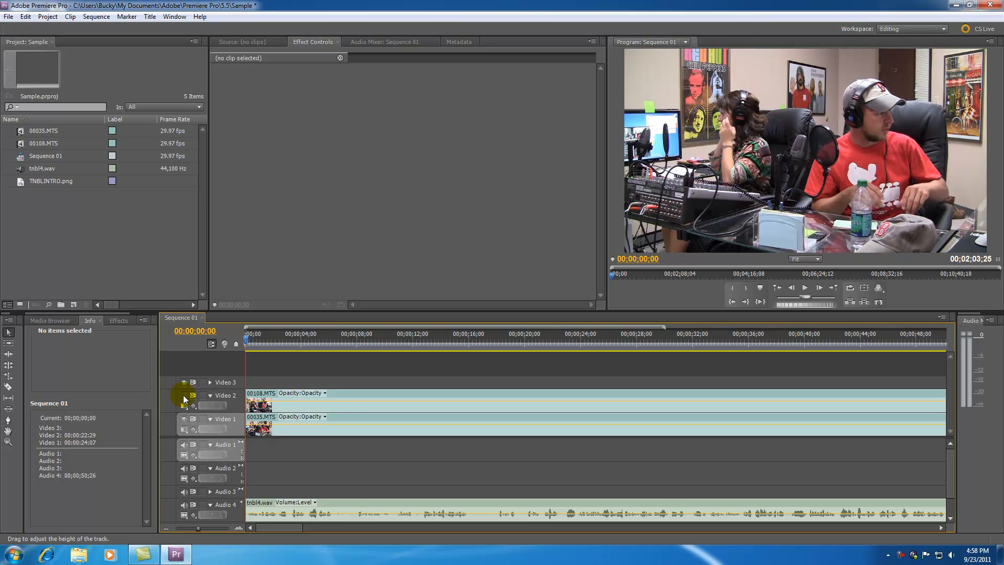
mouse_move(184, 396)
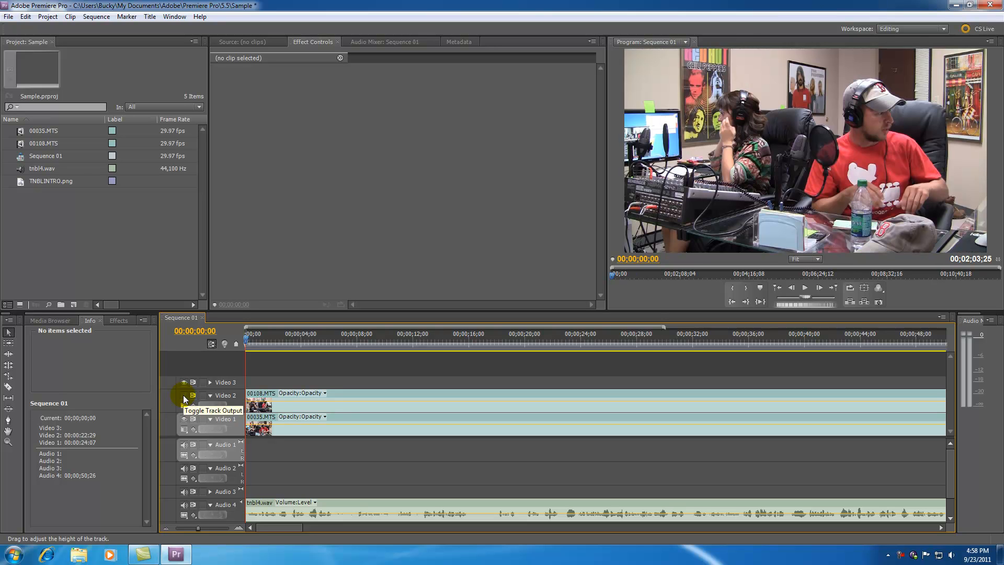
left_click(184, 395)
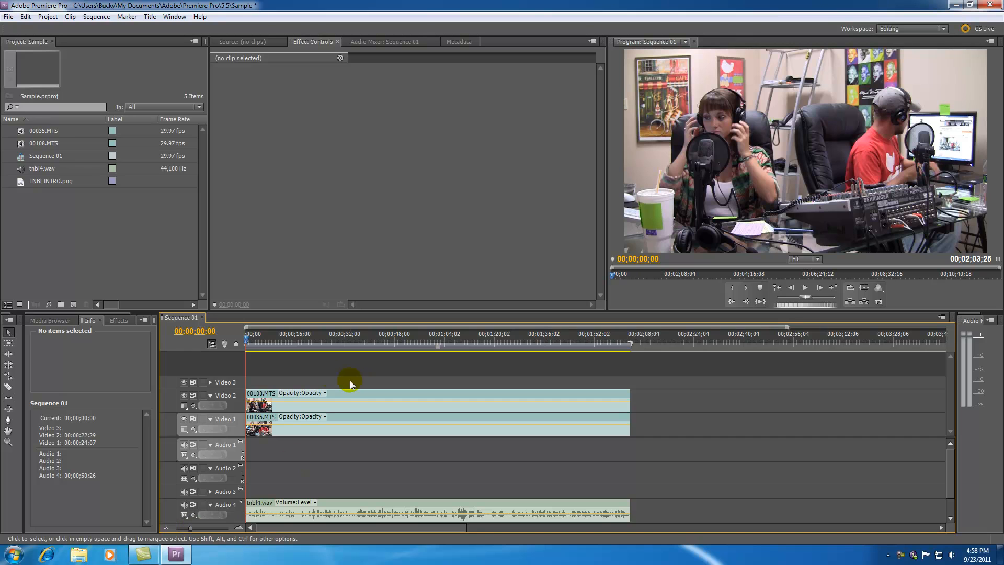
mouse_move(510, 372)
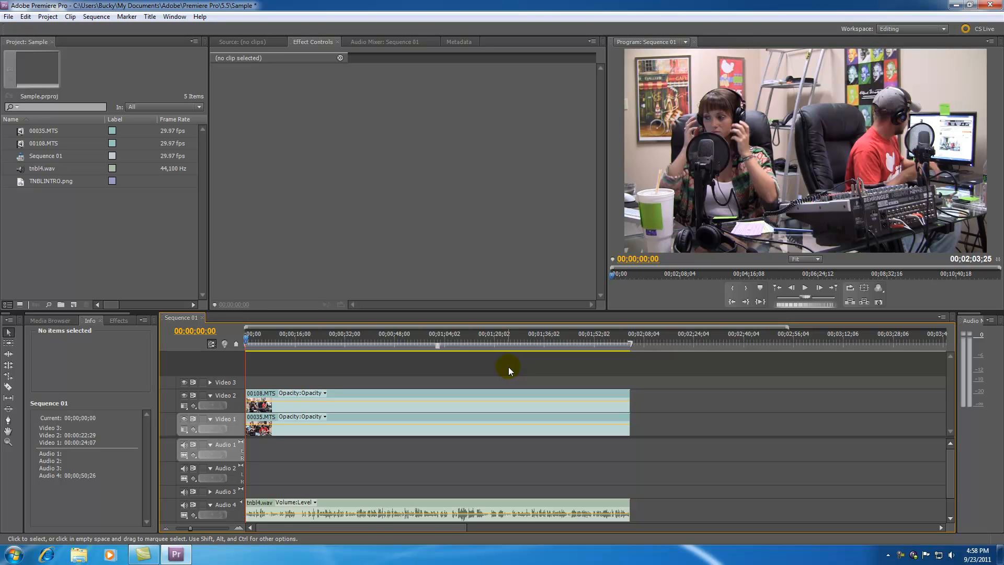
mouse_move(454, 373)
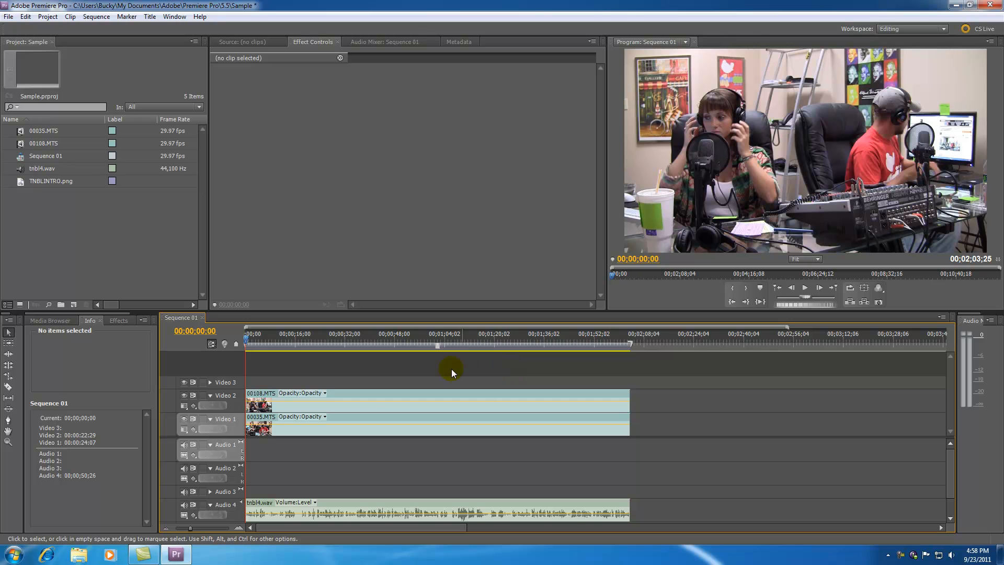
left_click(362, 426)
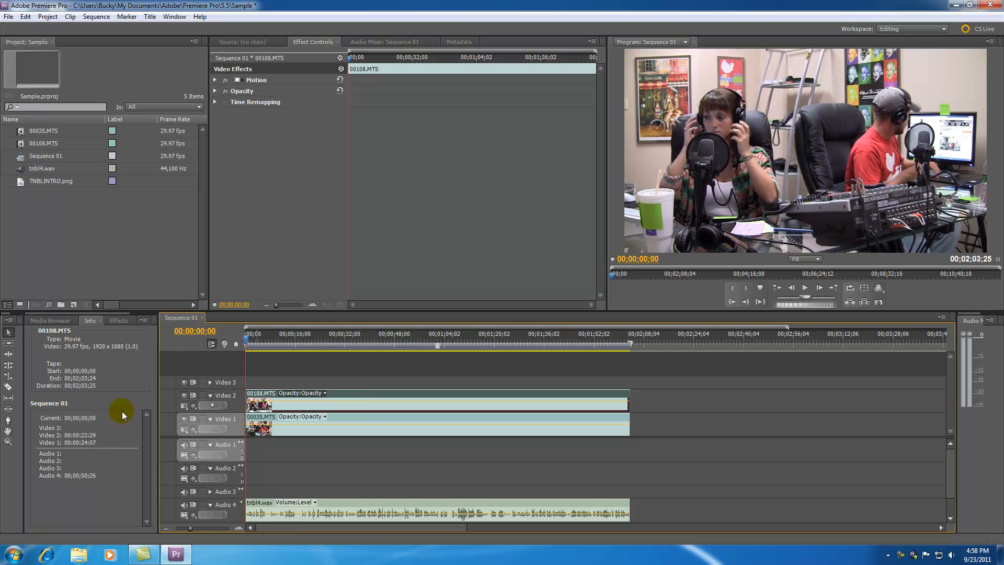
Search 'levels' and drag the Levels effect onto the camera clip, collapsing its settings
left_click(118, 319)
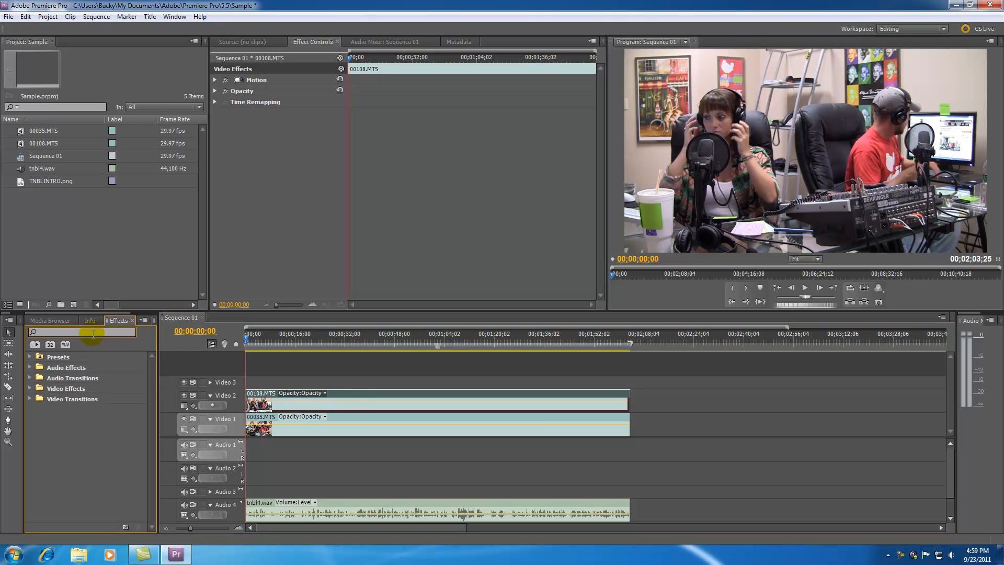
type("levels")
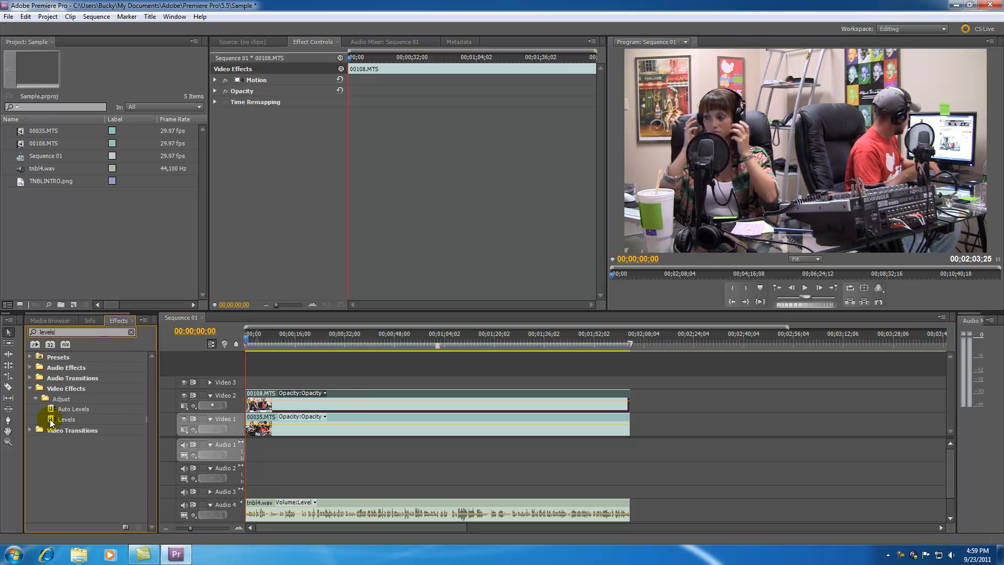
left_click_drag(67, 418, 352, 428)
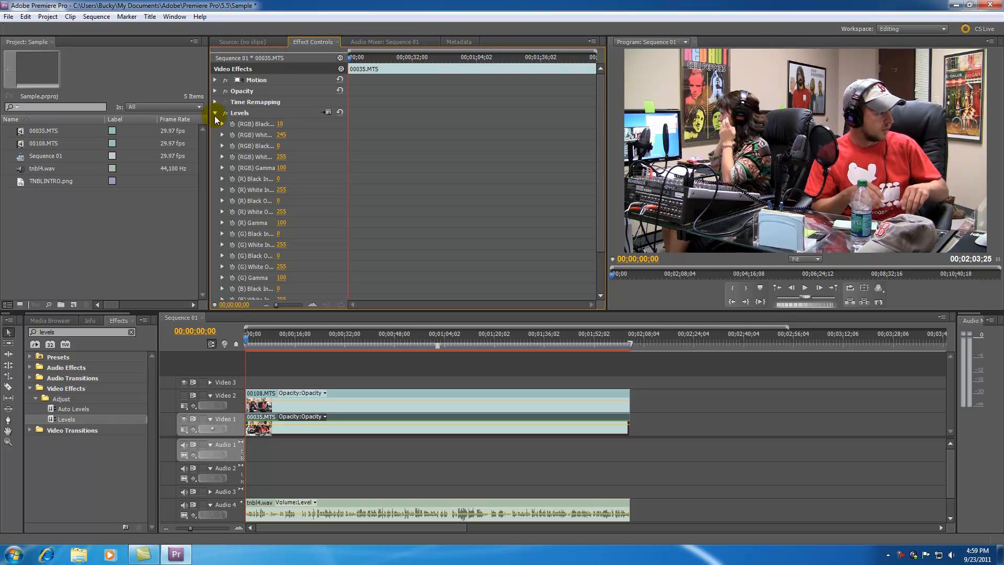
left_click(216, 113)
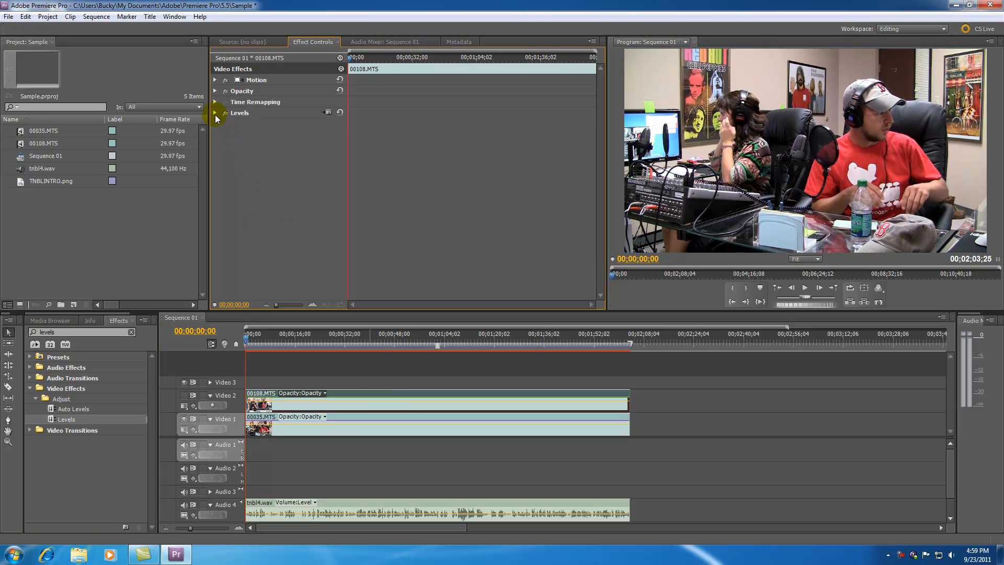
Set Levels on 00108.MTS and 00035.MTS to RGB Black Input 20, White Input 235
left_click(405, 420)
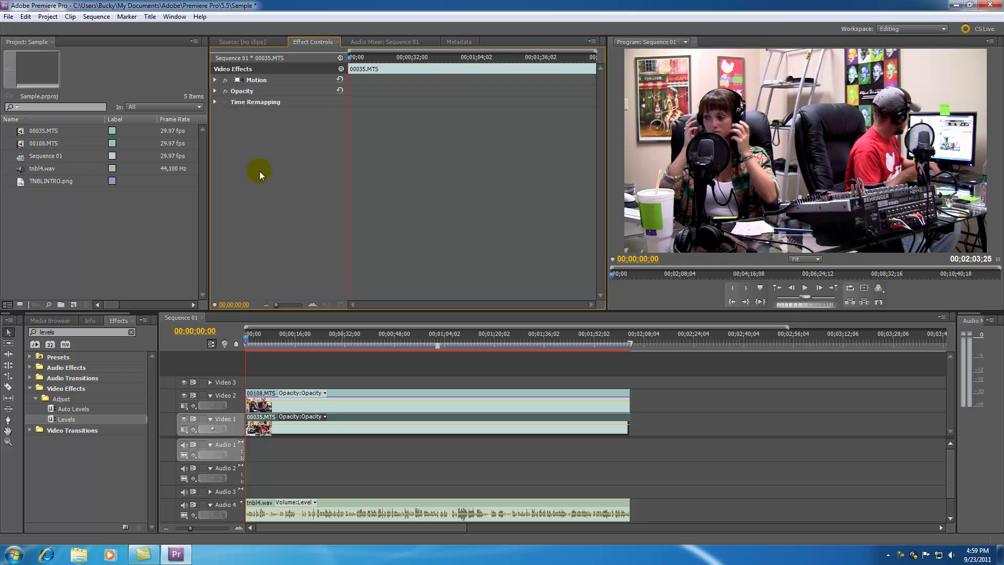
left_click(215, 113)
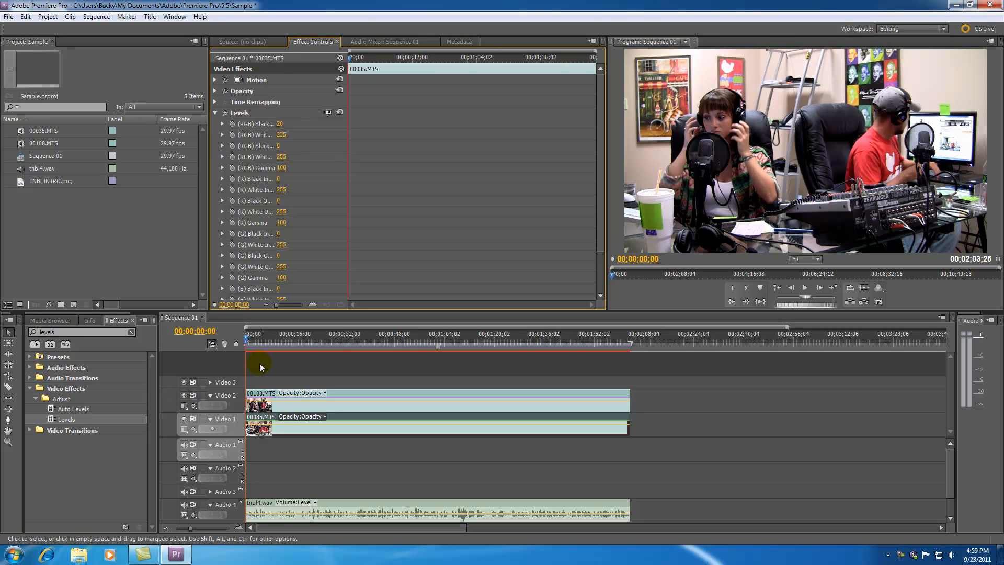
mouse_move(375, 421)
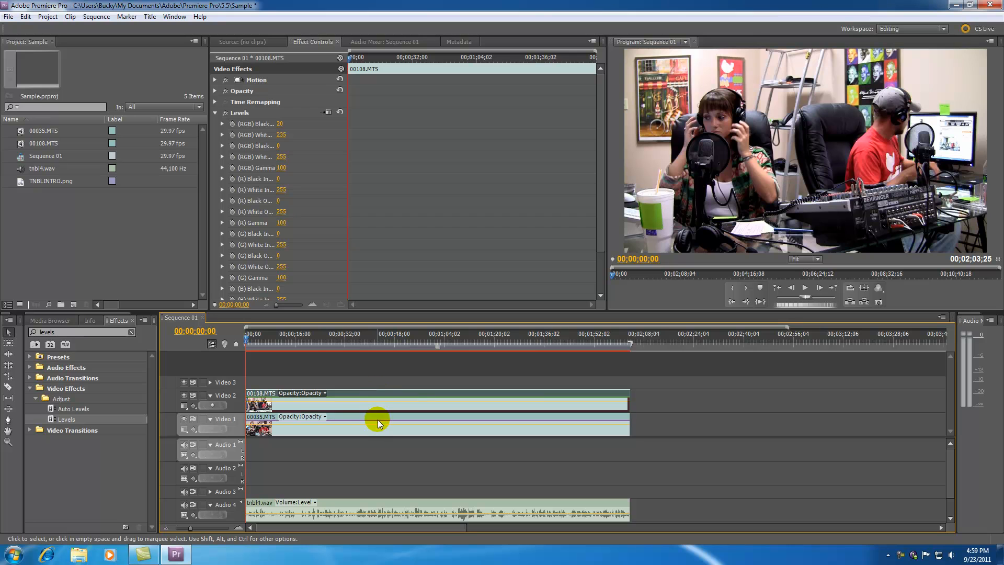
left_click(379, 424)
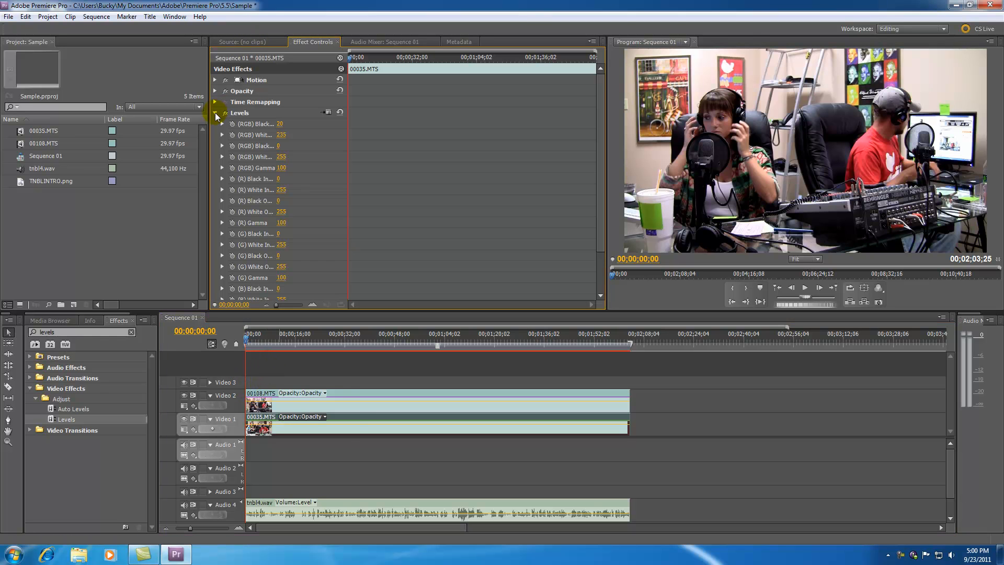
left_click(216, 113)
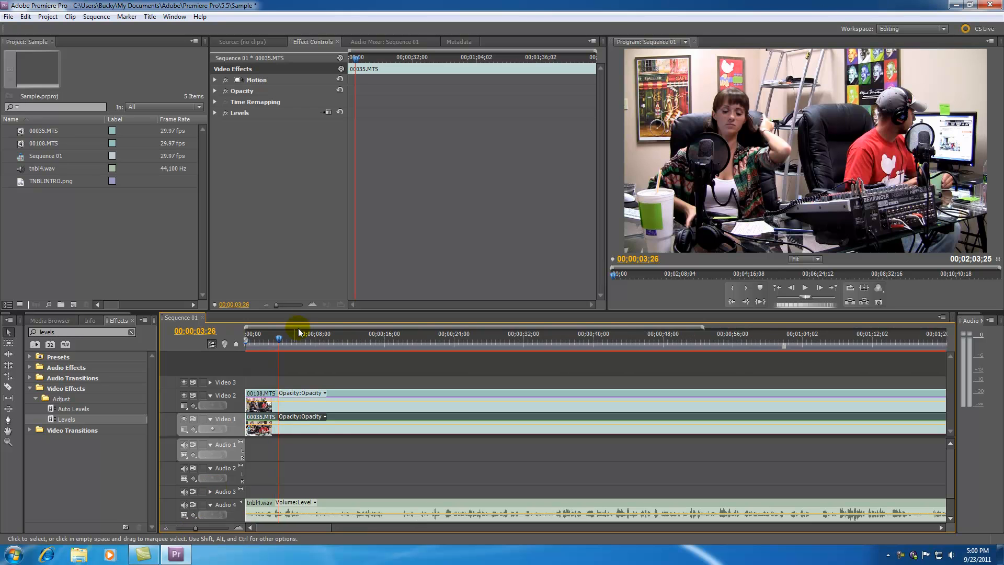
left_click_drag(298, 338, 276, 338)
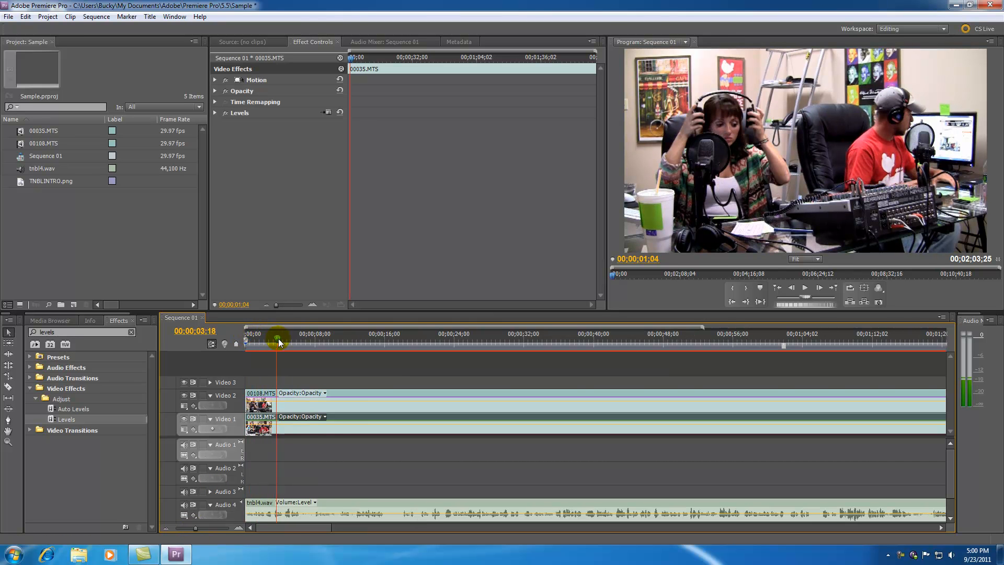
left_click_drag(277, 343, 392, 343)
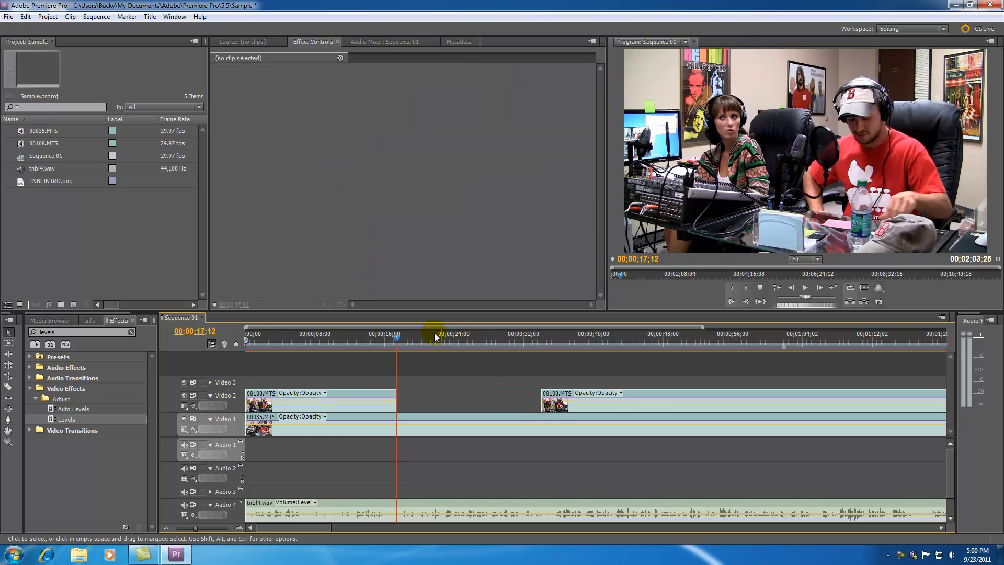
left_click_drag(435, 346, 326, 346)
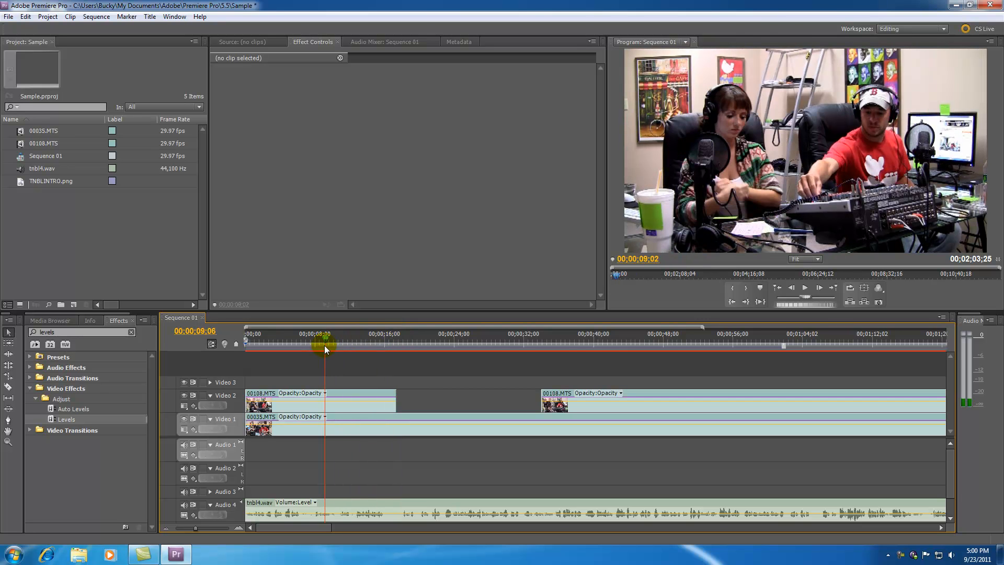
left_click_drag(327, 346, 377, 346)
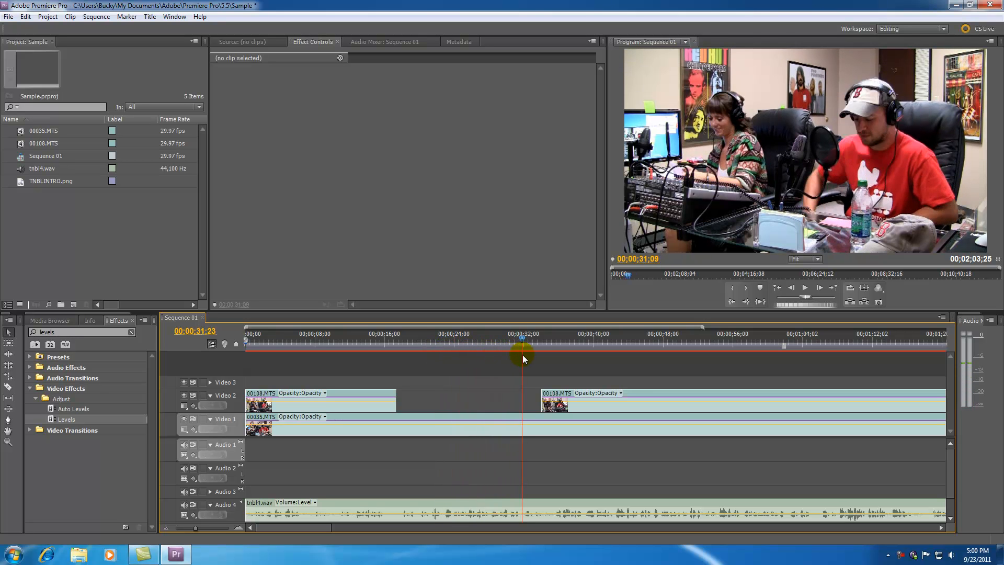
left_click_drag(522, 344, 457, 344)
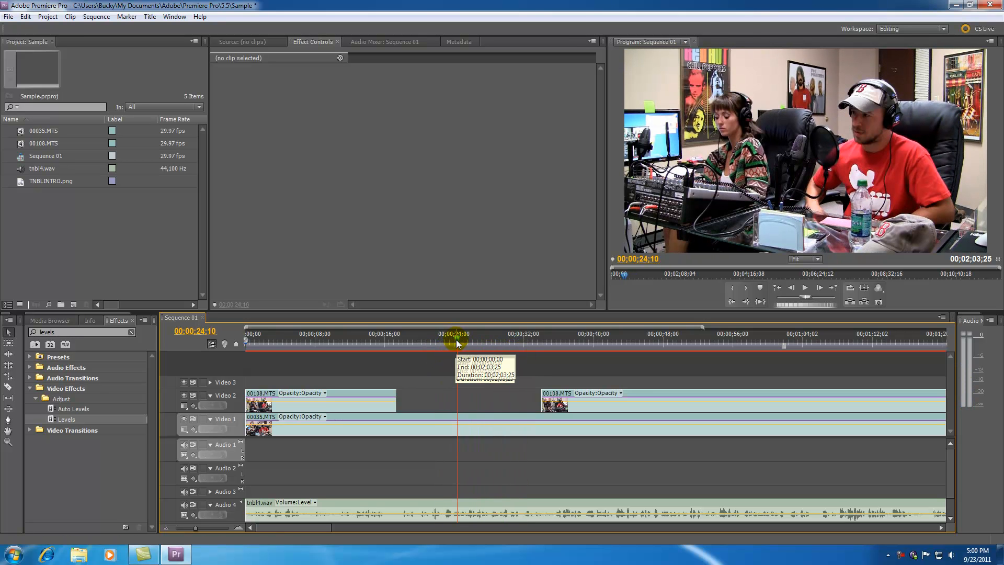
mouse_move(455, 387)
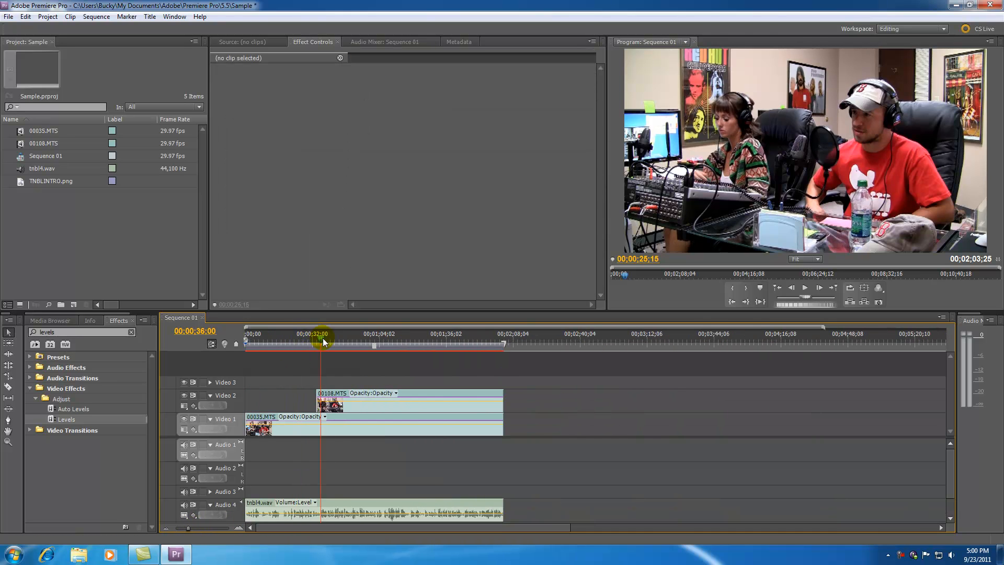
Scrub around 43 seconds to one minute and razor-split the Video 2 clip there
left_click_drag(323, 343, 338, 343)
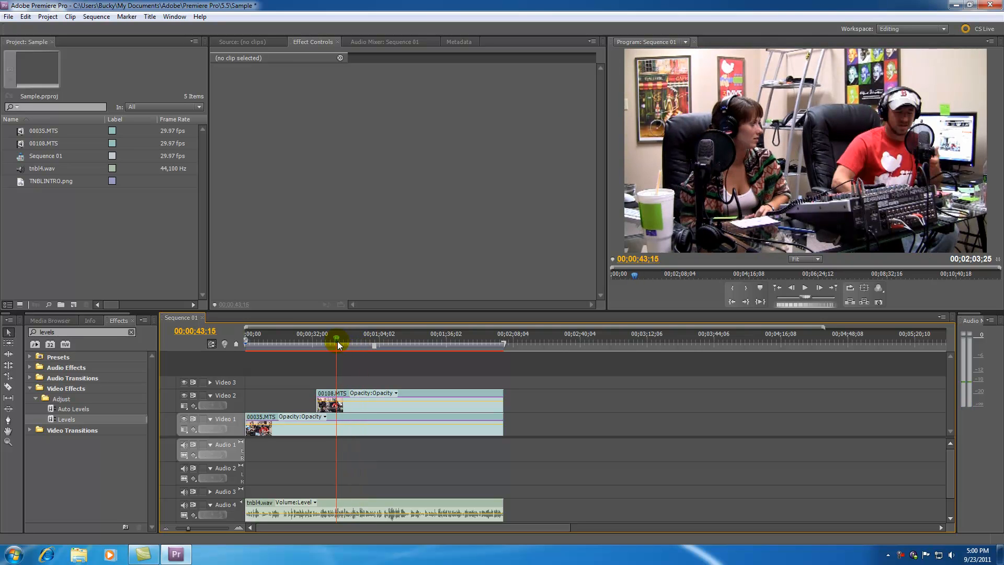
left_click_drag(338, 344, 363, 347)
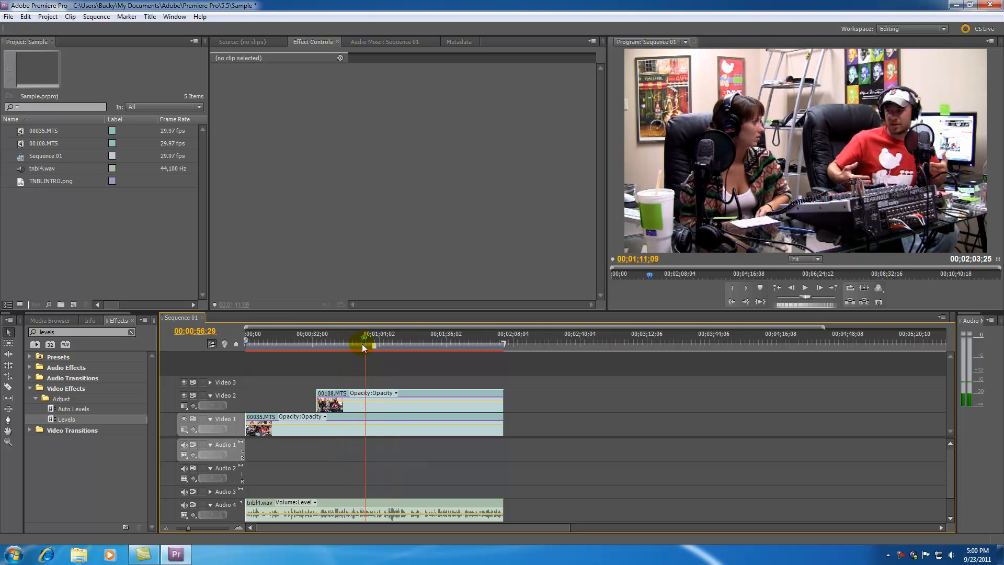
left_click_drag(363, 344, 347, 343)
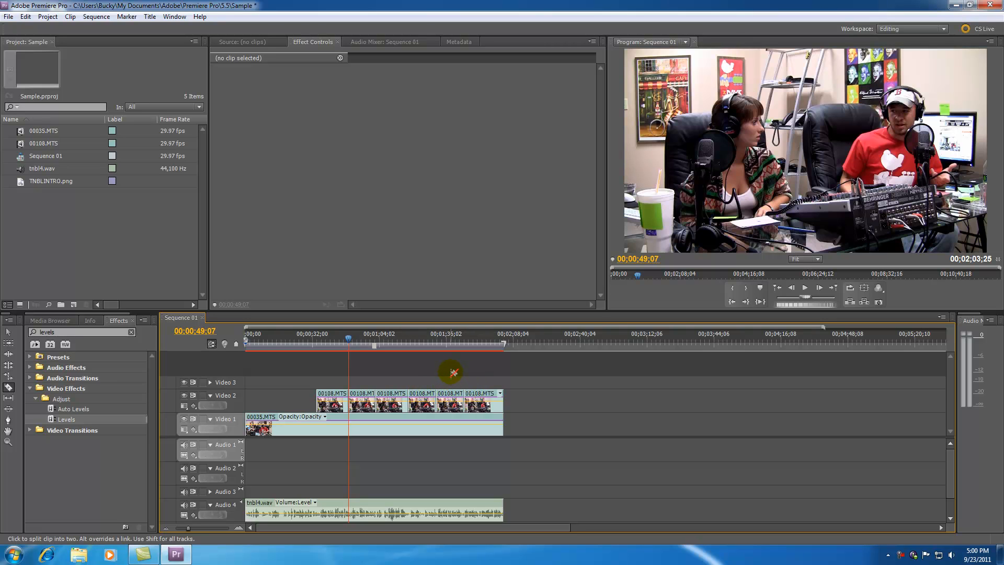
left_click(362, 401)
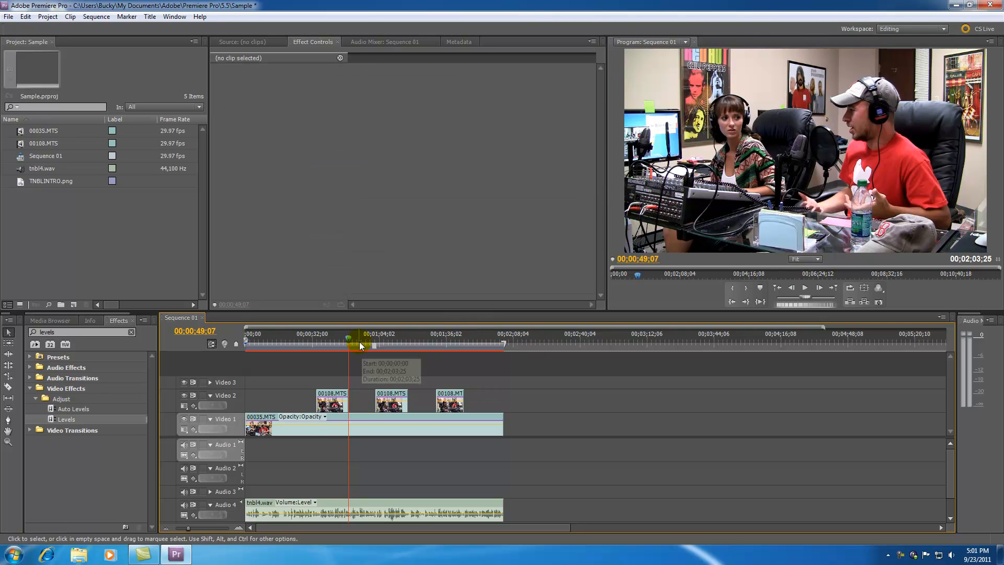
left_click_drag(349, 343, 301, 343)
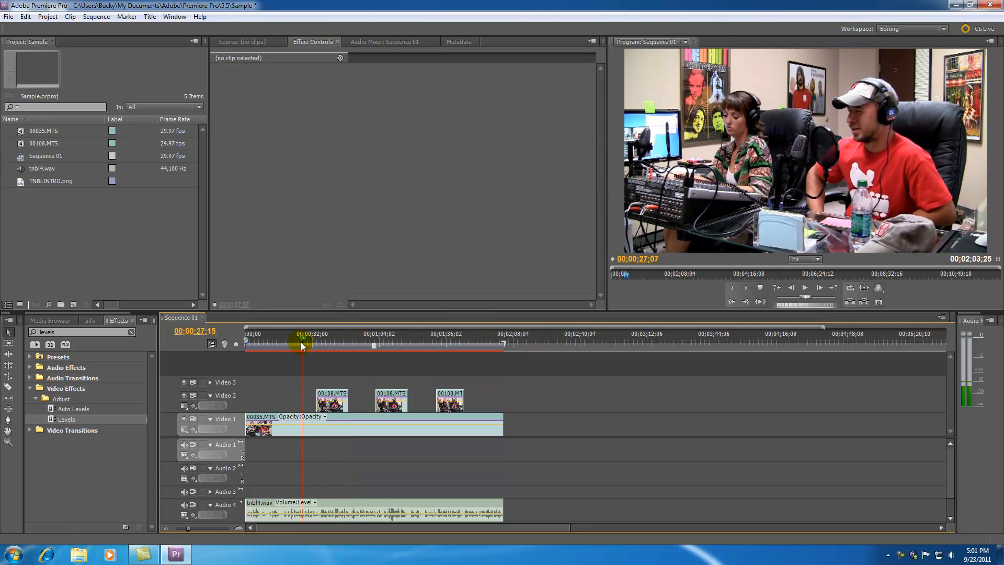
left_click_drag(302, 347, 337, 346)
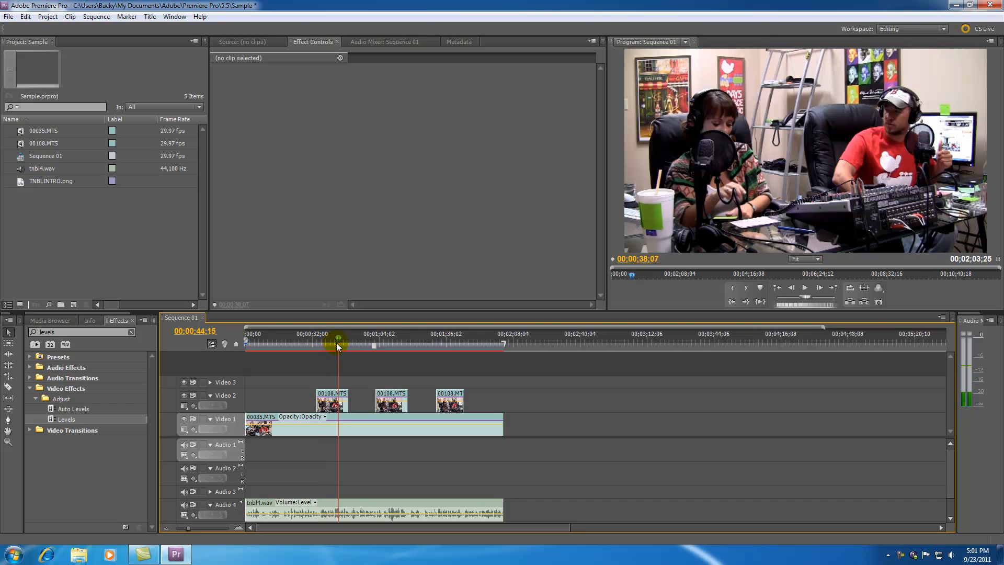
left_click_drag(338, 344, 368, 344)
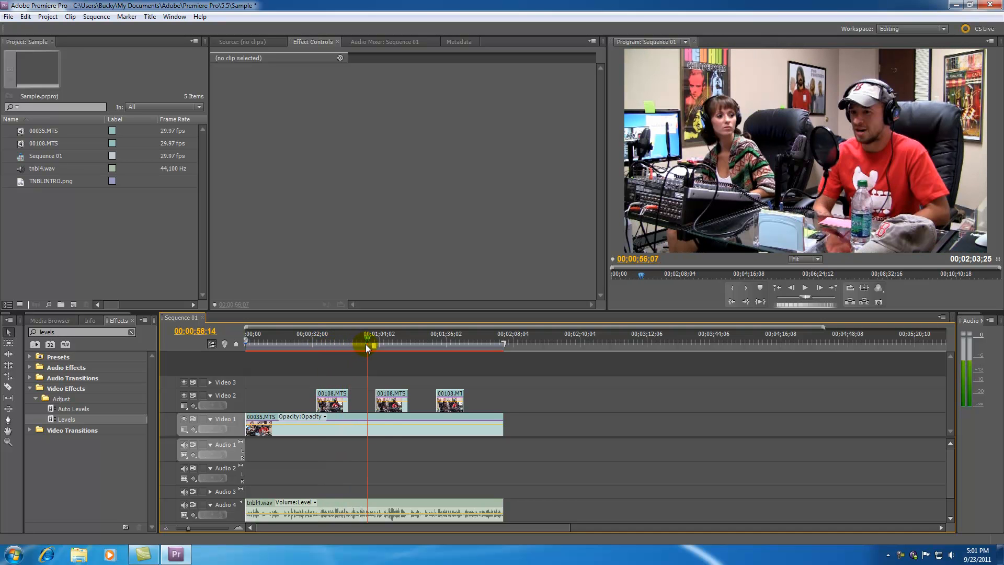
left_click_drag(368, 346, 416, 346)
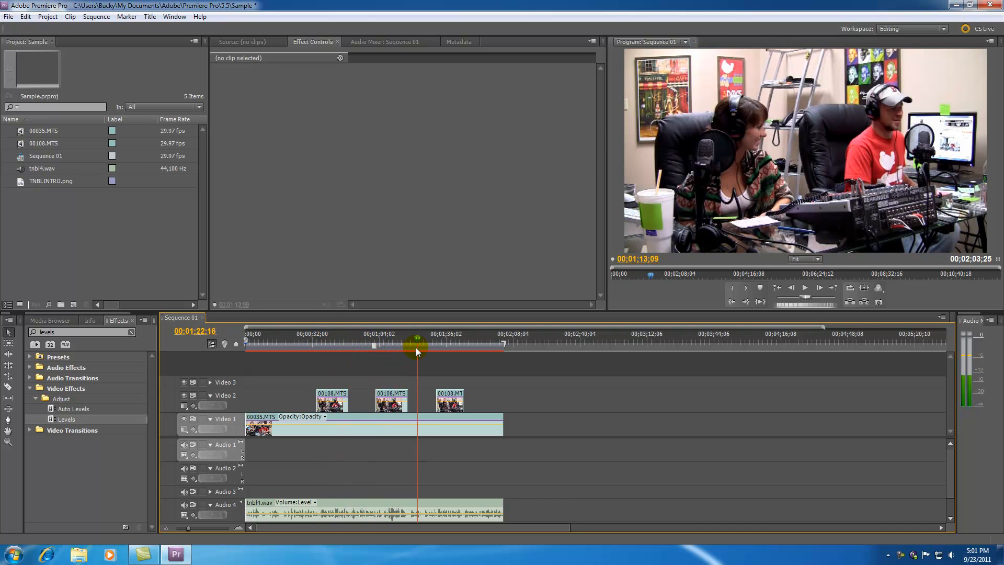
left_click_drag(417, 343, 468, 356)
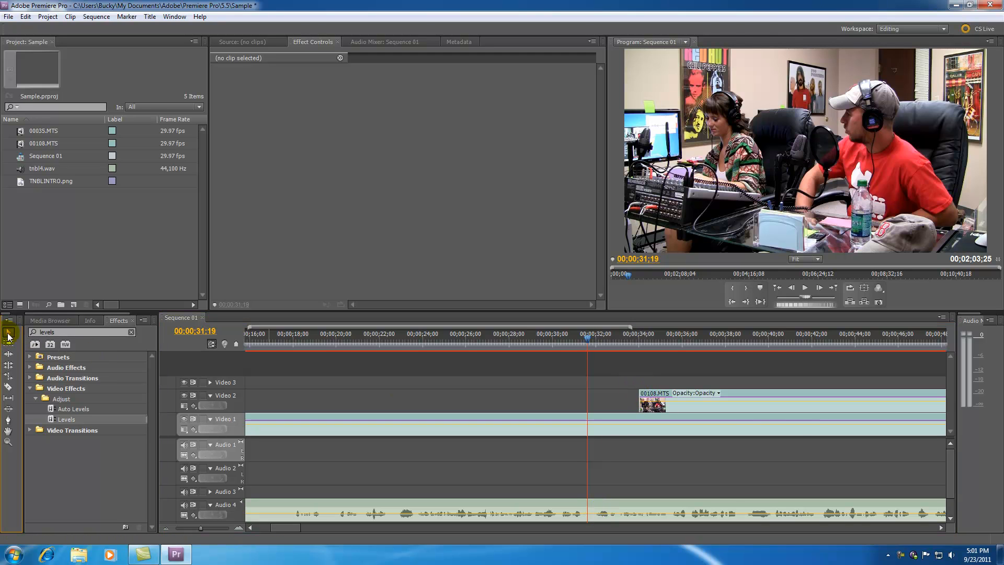
Slide and trim the first 00108.MTS angle clip so it starts at 00;00;31;19
left_click_drag(639, 401, 620, 402)
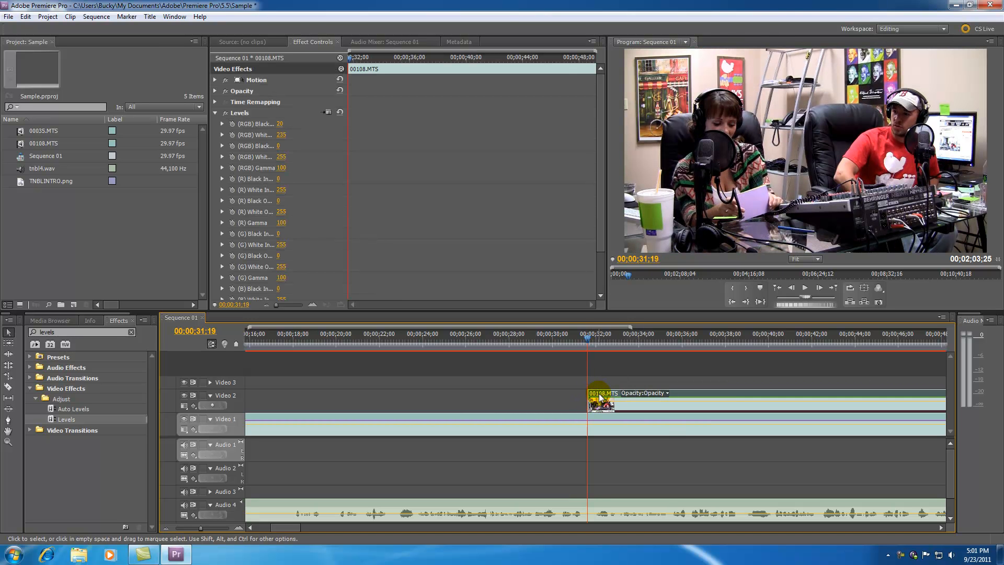
mouse_move(602, 397)
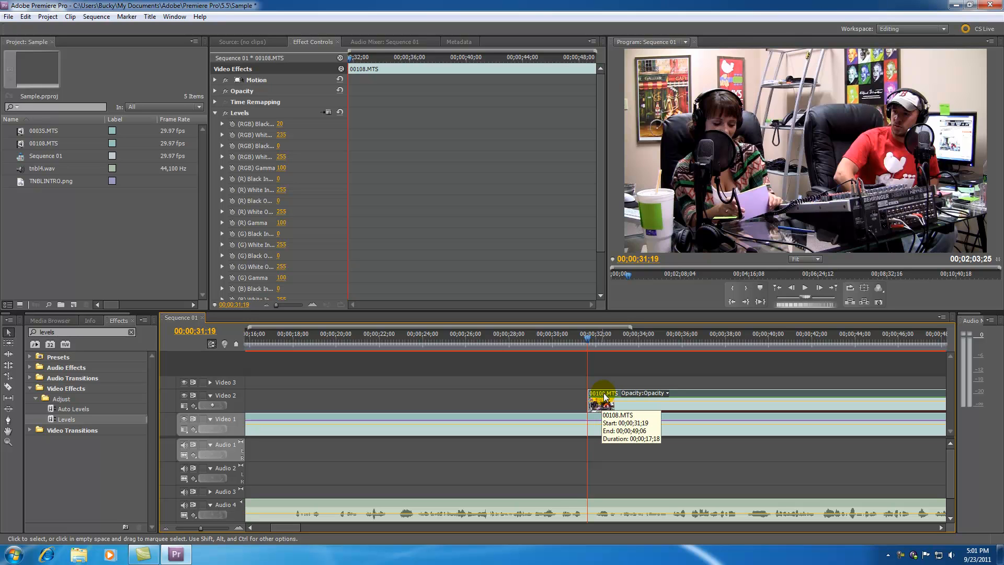
left_click_drag(603, 400, 531, 400)
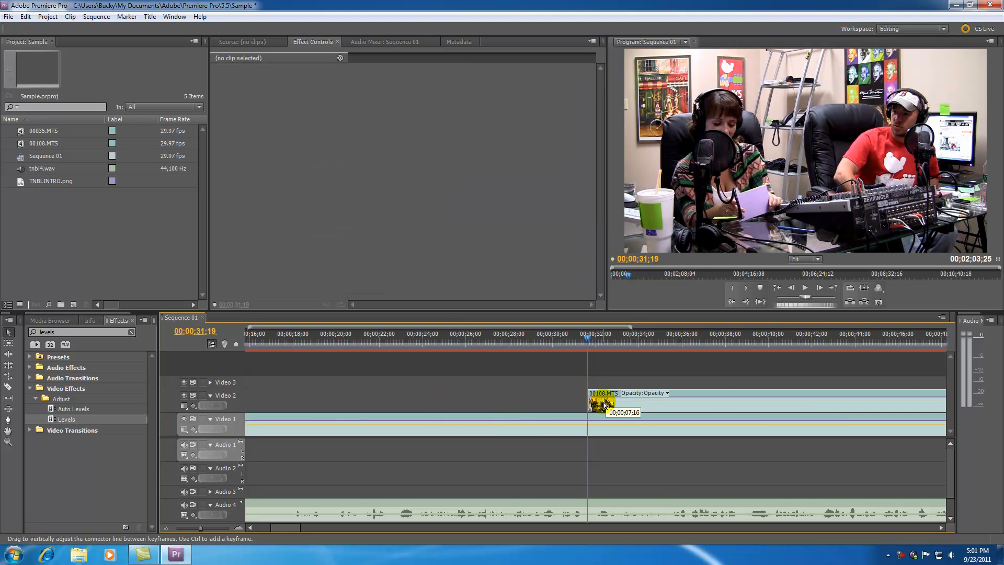
left_click_drag(615, 403, 585, 403)
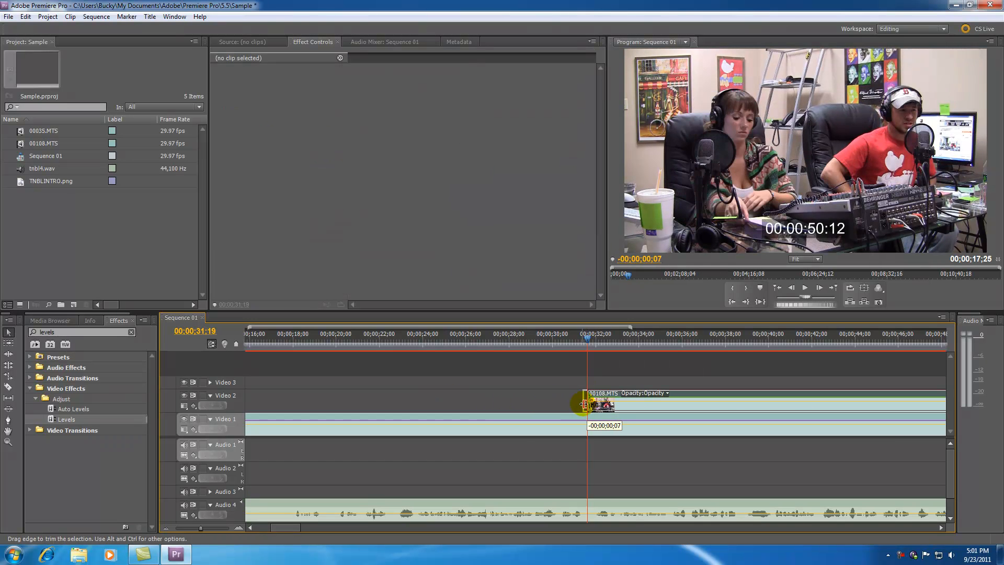
left_click_drag(598, 404, 441, 403)
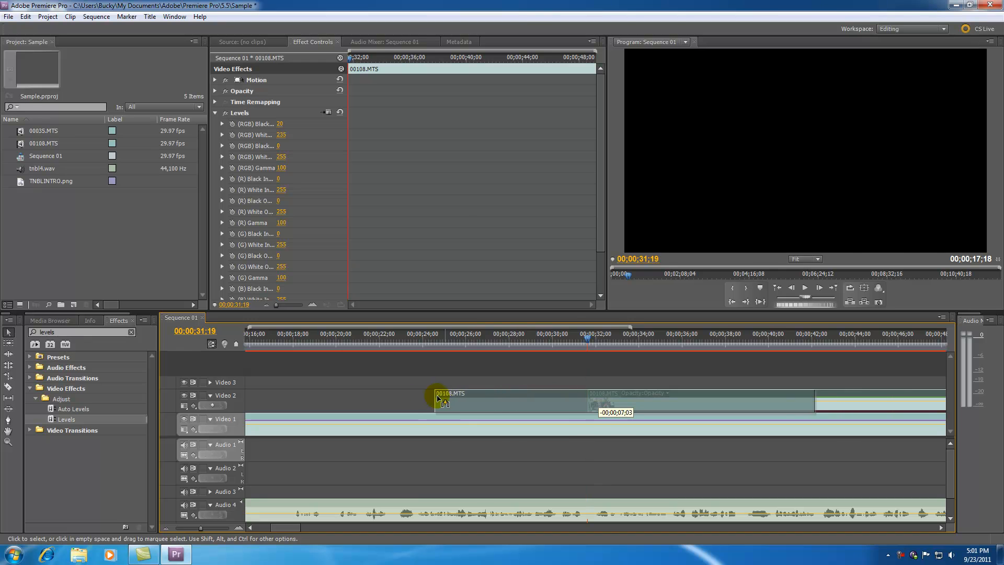
left_click_drag(441, 402, 540, 404)
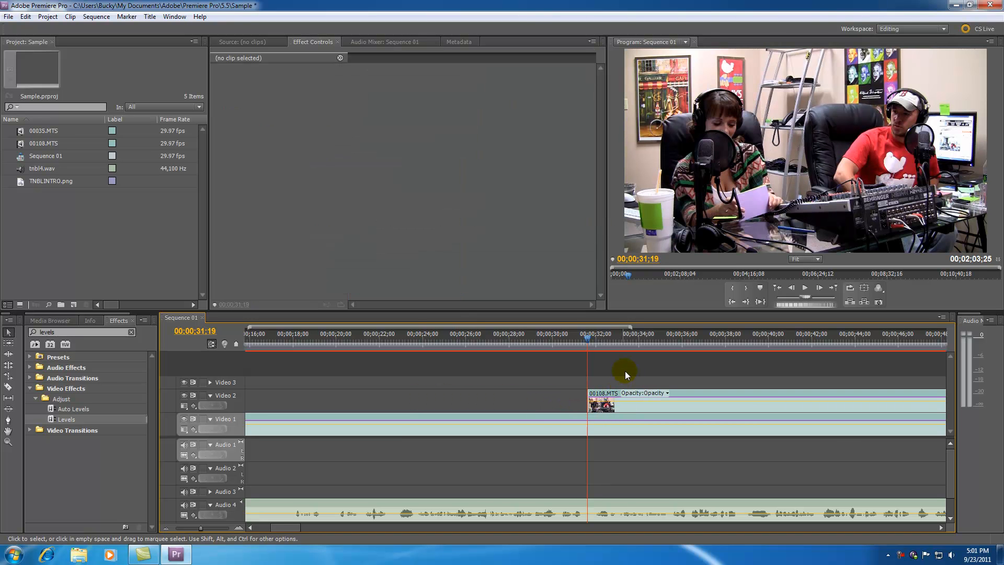
mouse_move(621, 366)
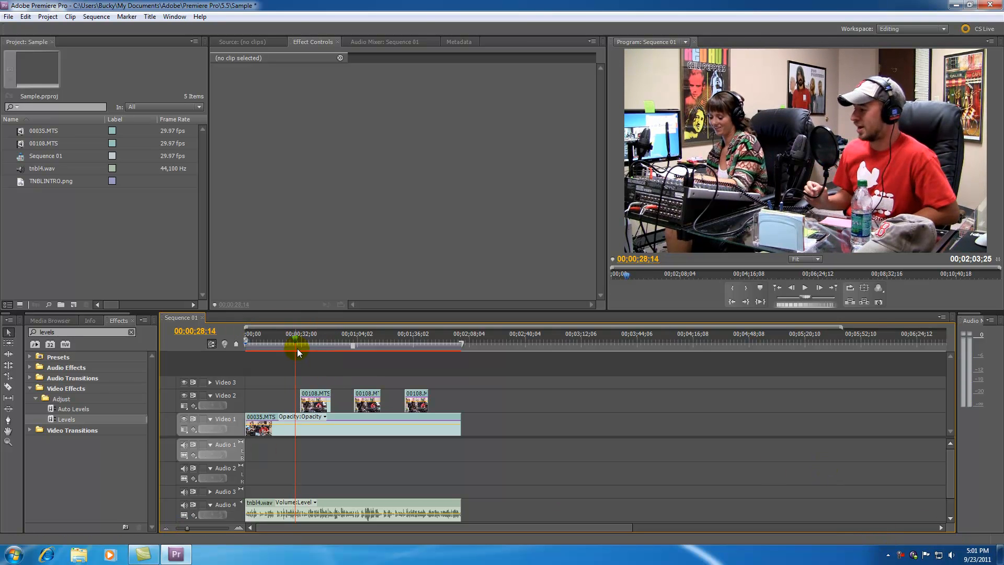
left_click_drag(298, 347, 390, 347)
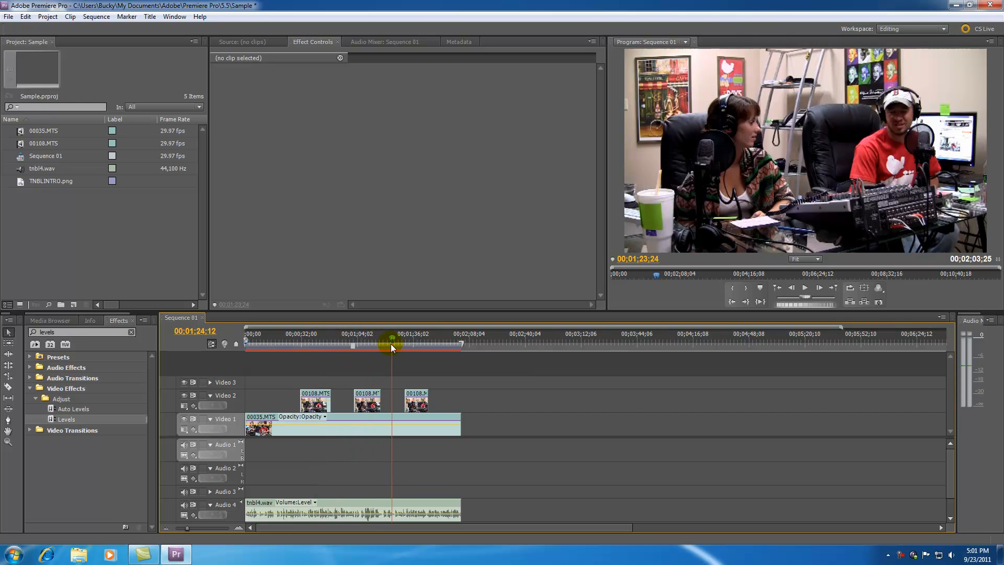
left_click_drag(392, 344, 296, 344)
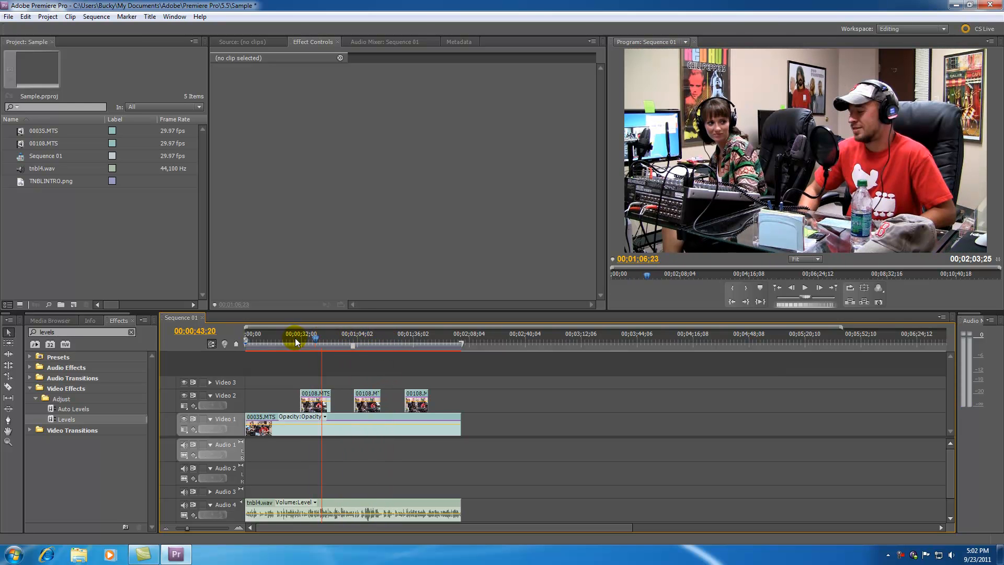
left_click(244, 342)
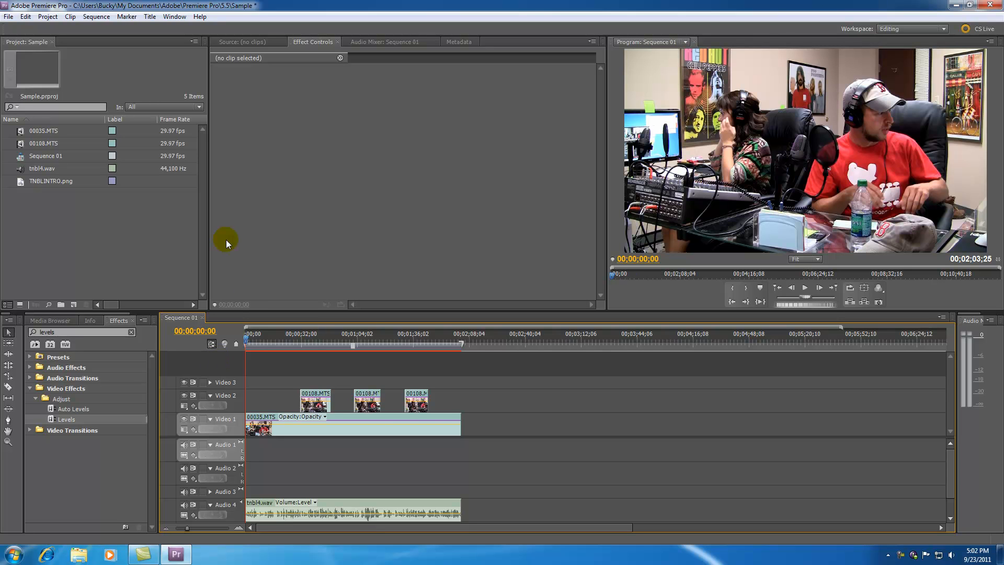
mouse_move(312, 421)
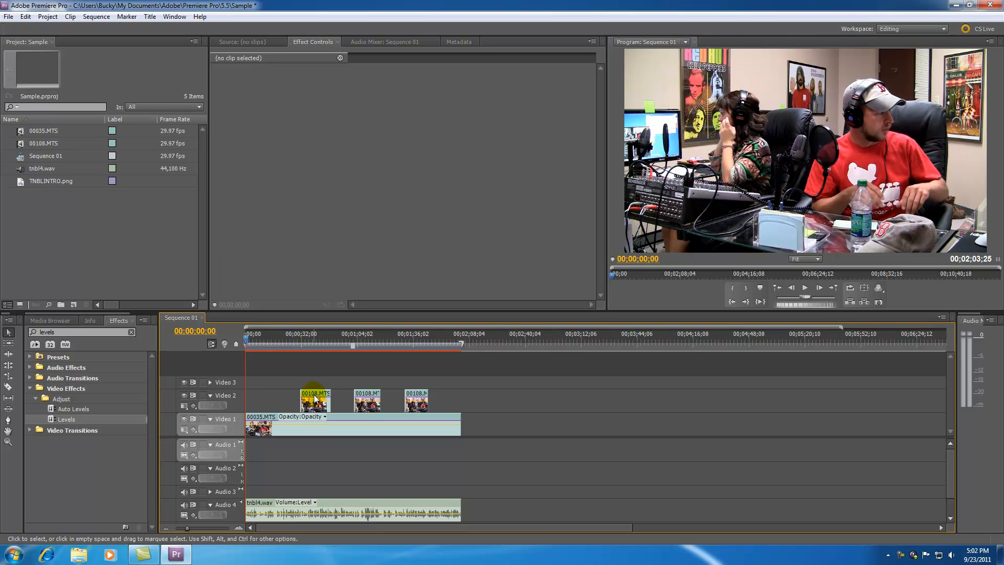
mouse_move(317, 397)
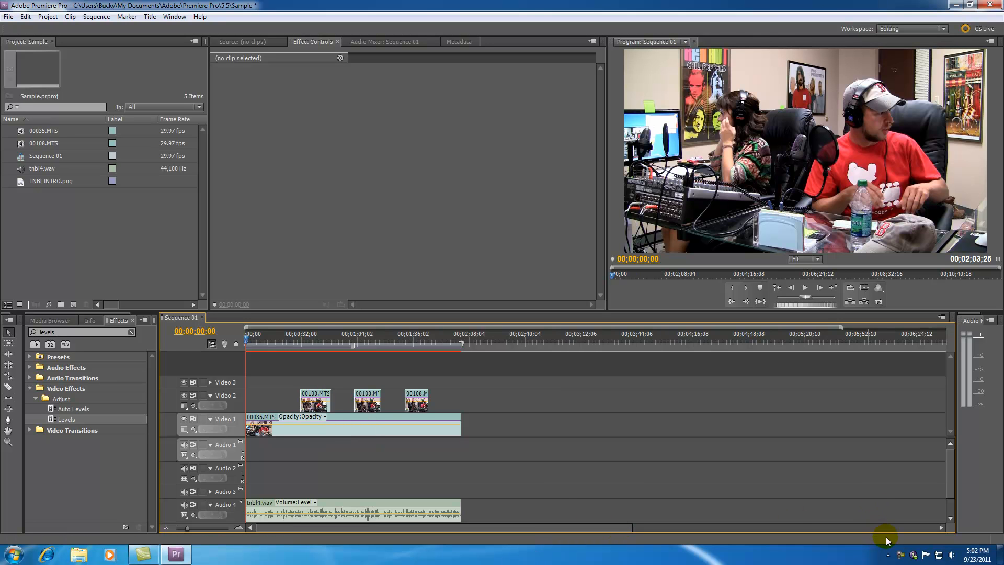
mouse_move(899, 554)
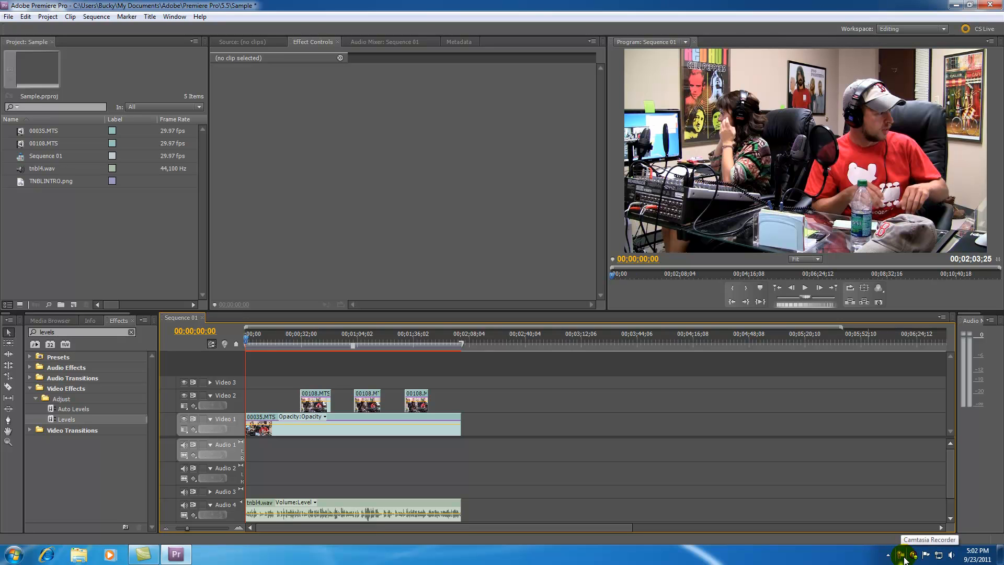